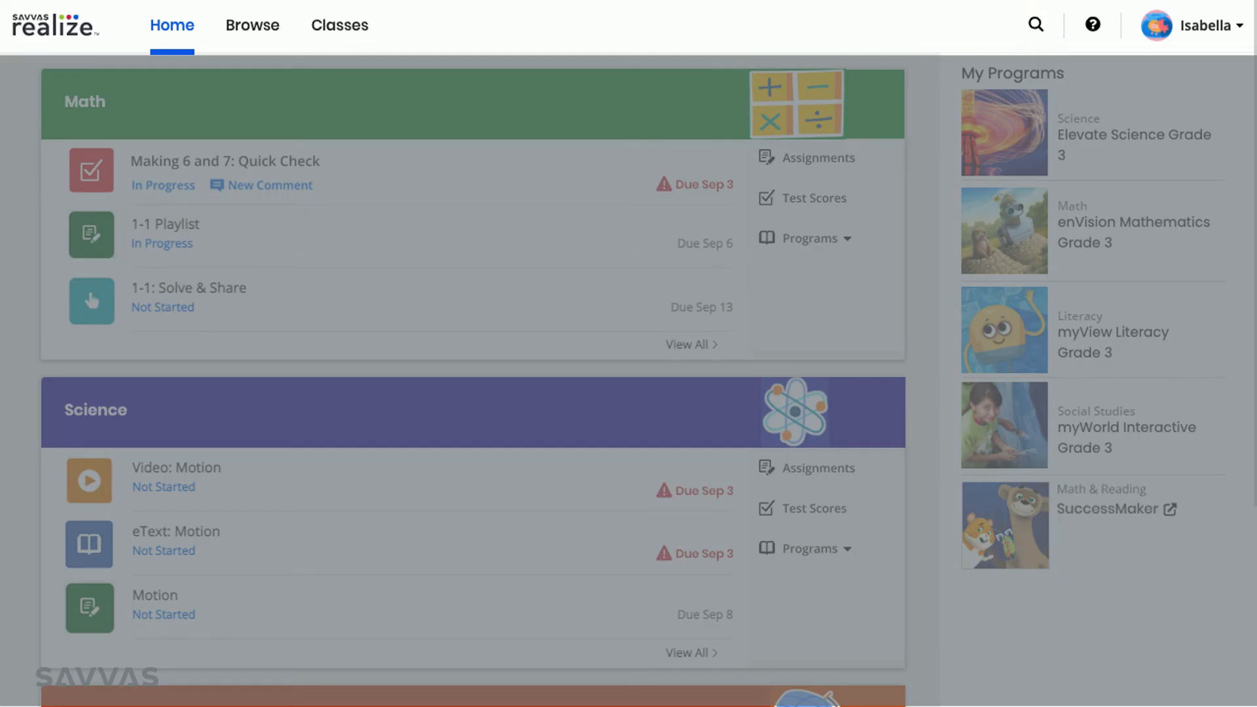
pyautogui.moveTo(1091, 25)
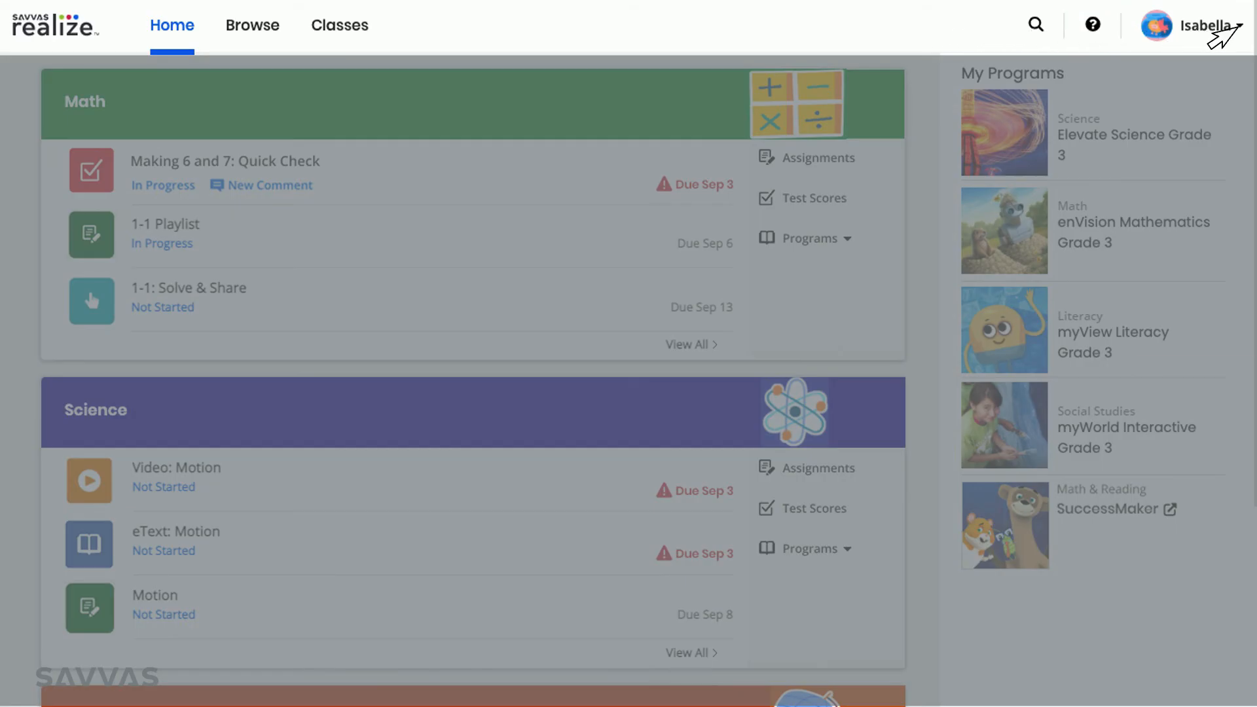
# Step: Reveal the account menu with its Settings and Sign Out options from the user name
pyautogui.click(1200, 25)
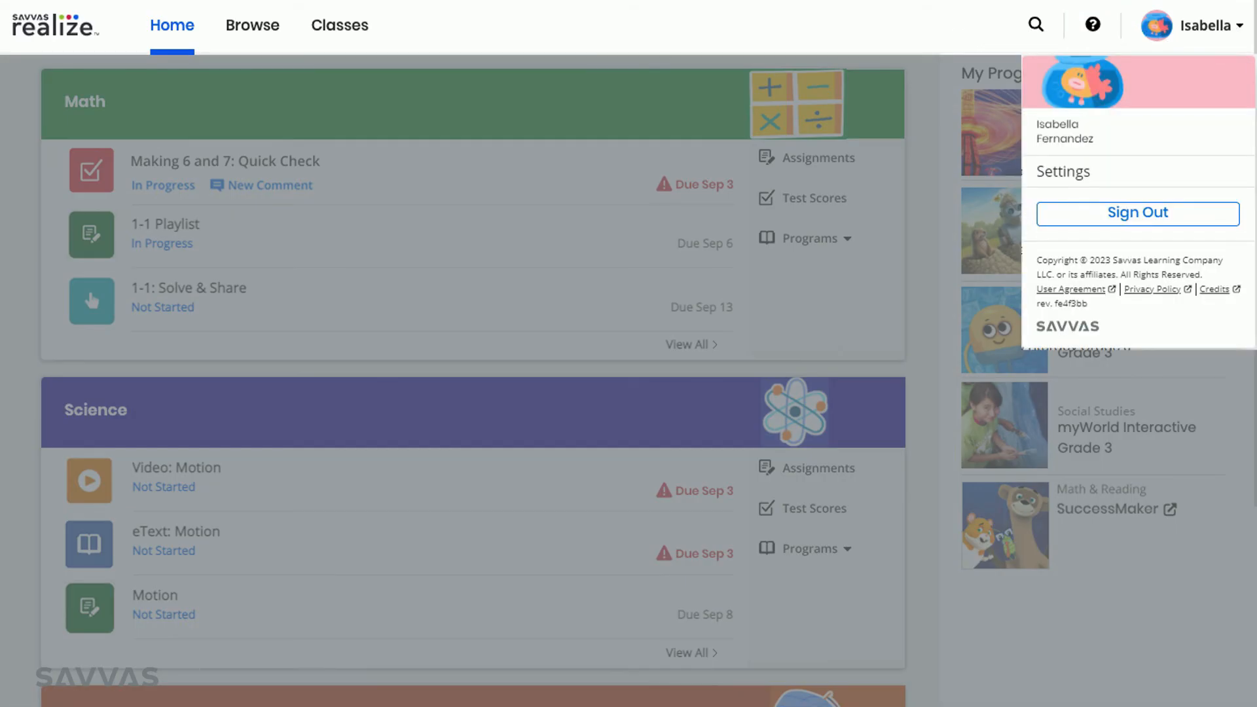